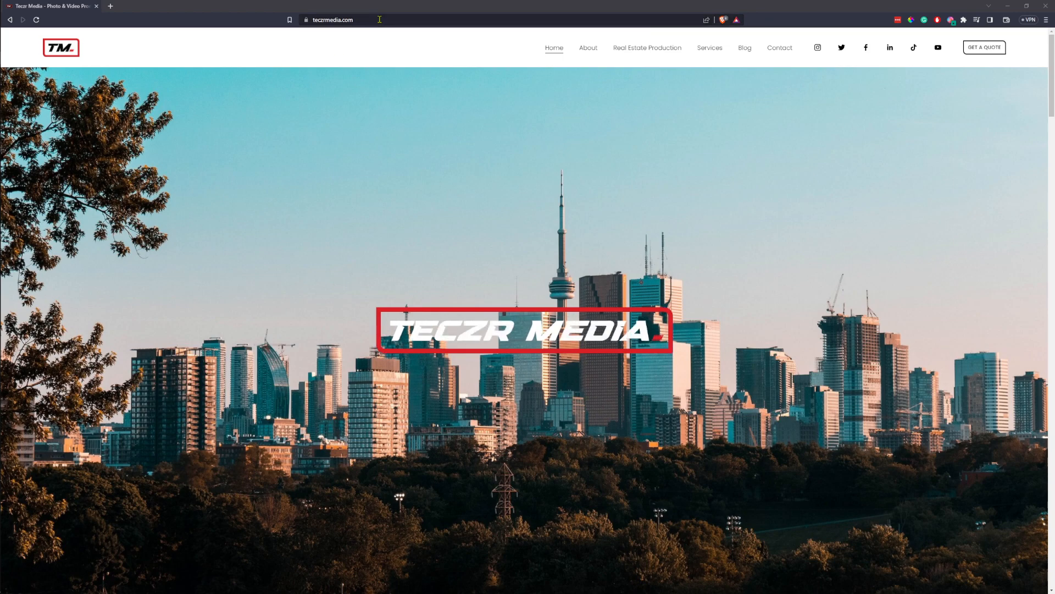
# - Scroll the Teczr Media home page down to the footer's 'Sign up for our email list' link
pyautogui.click(331, 20)
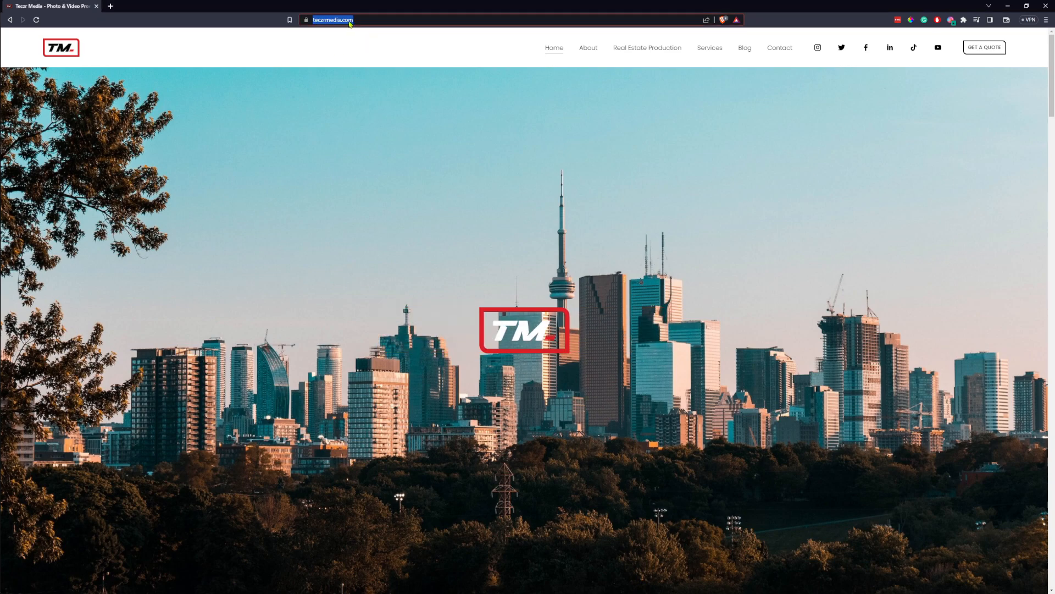
pyautogui.scroll(-3)
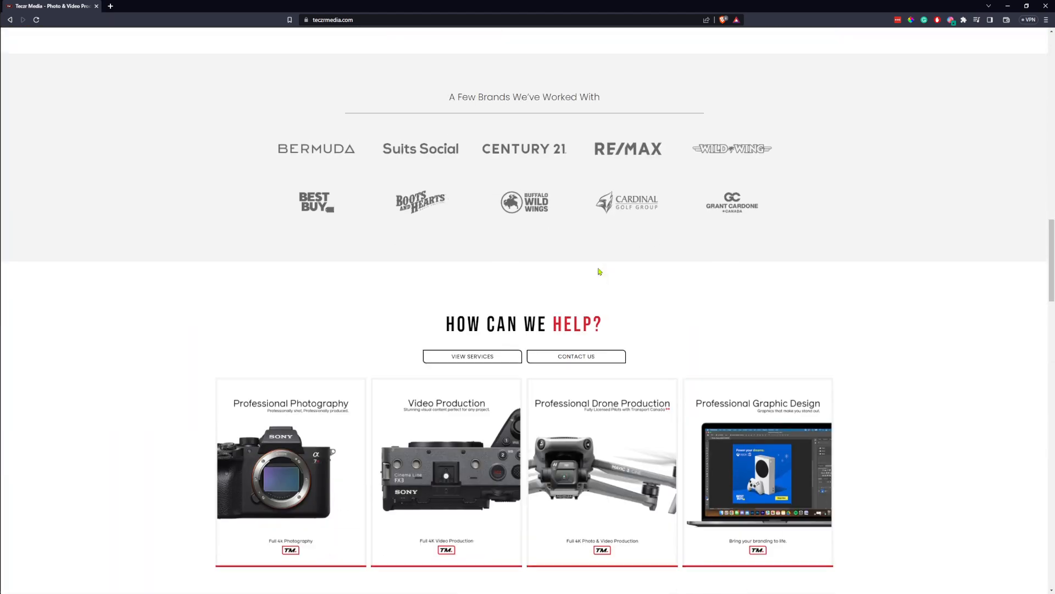
pyautogui.scroll(-3)
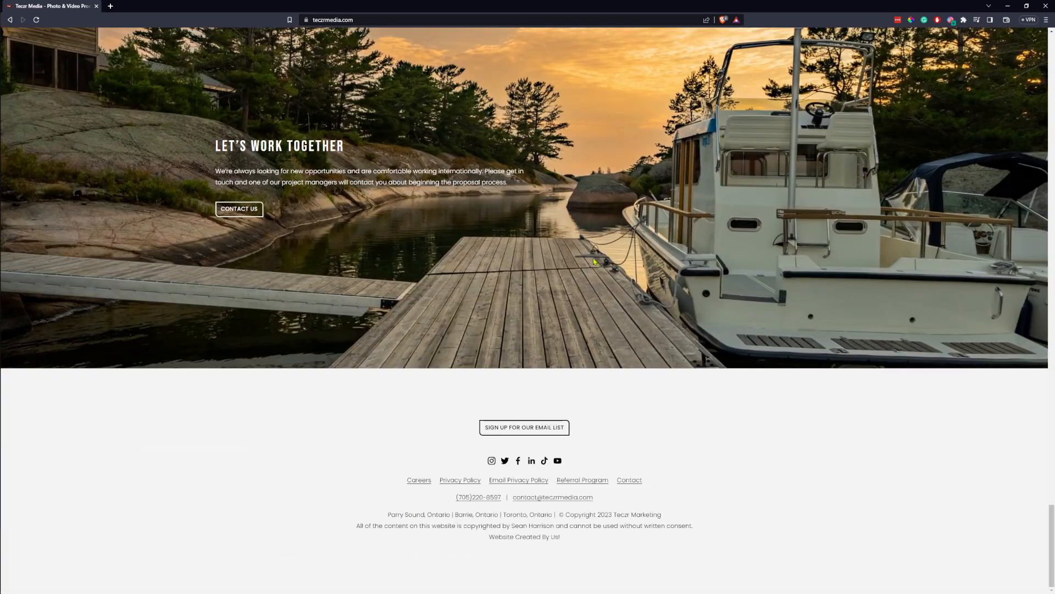
pyautogui.moveTo(524, 428)
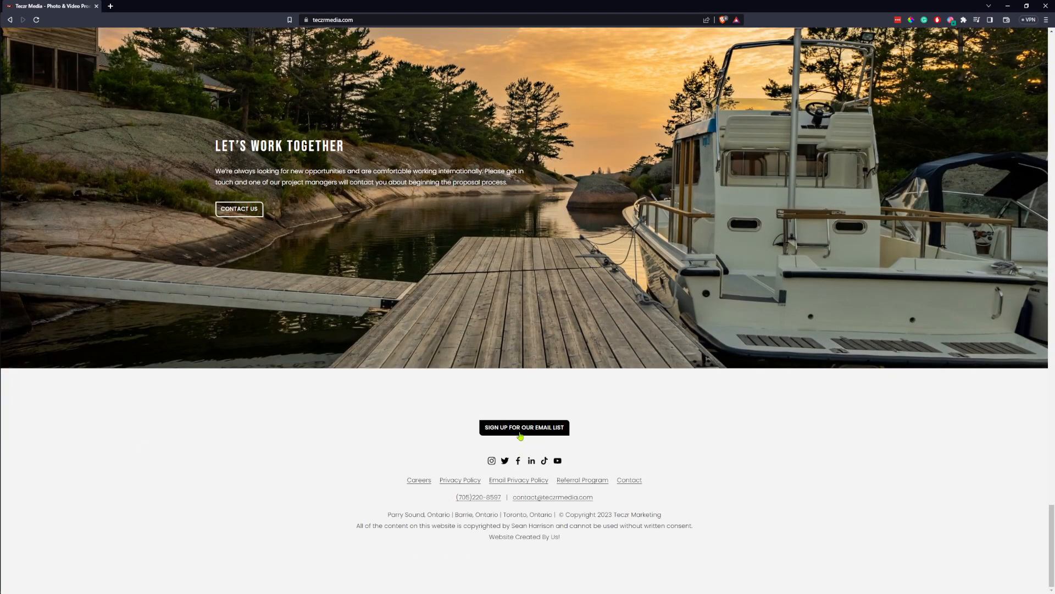
pyautogui.moveTo(524, 436)
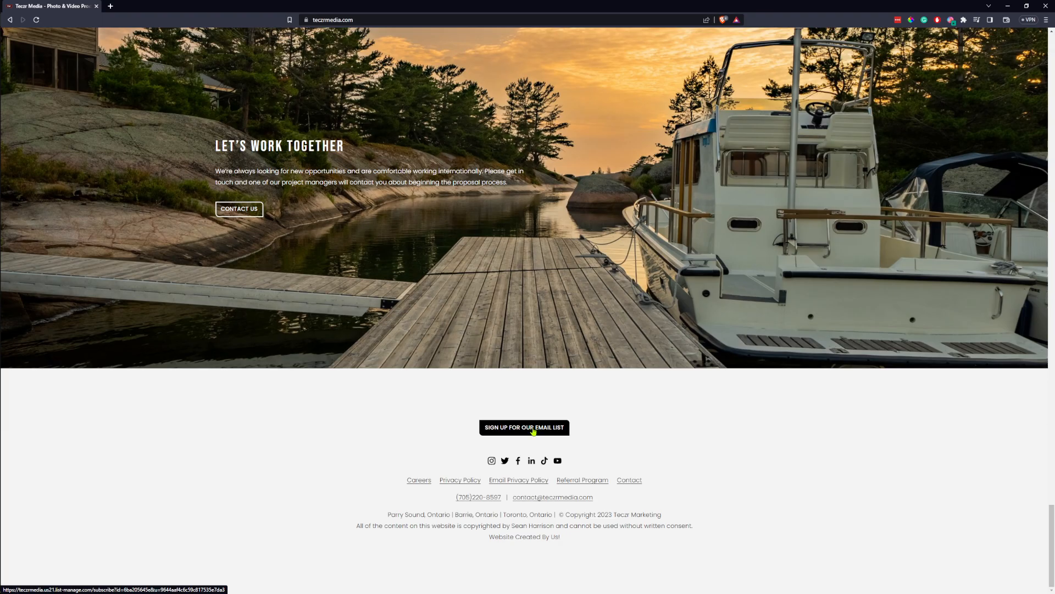
# - Open the Mailchimp subscribe form from the footer link and select the Email Address and City fields
pyautogui.click(524, 428)
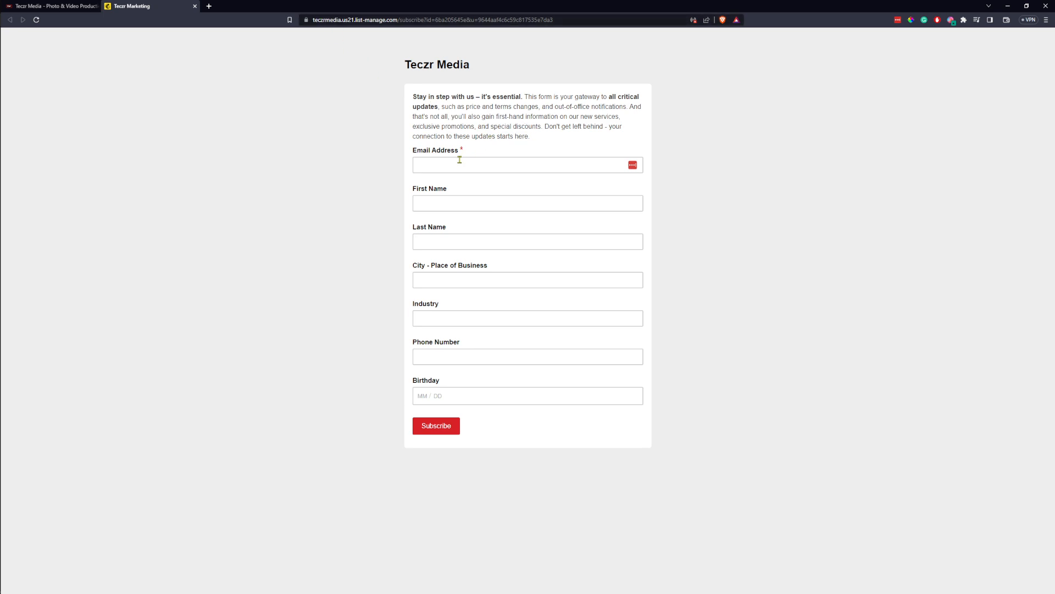
pyautogui.click(527, 165)
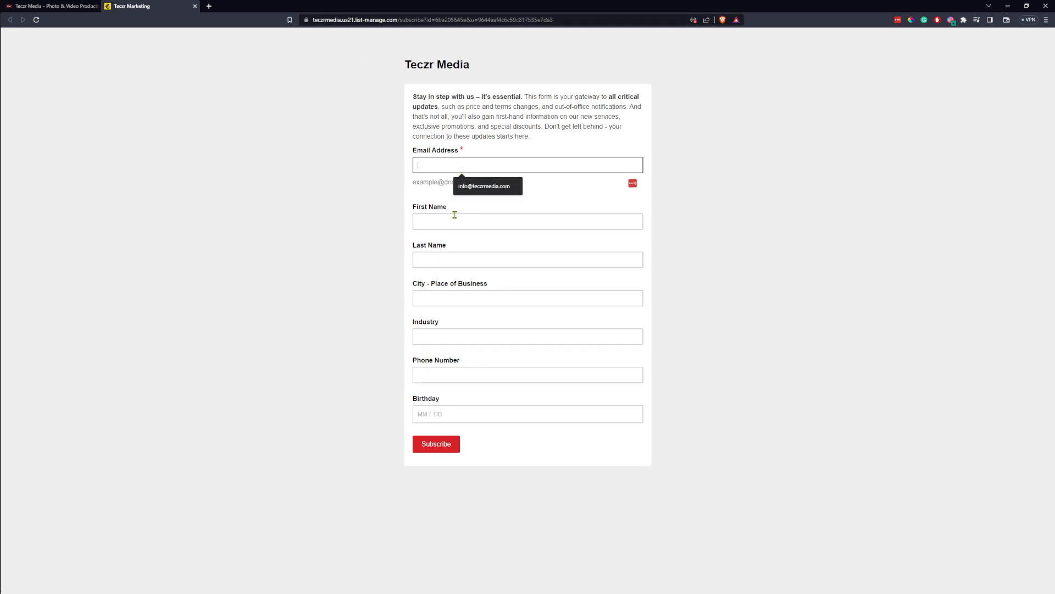
pyautogui.click(527, 279)
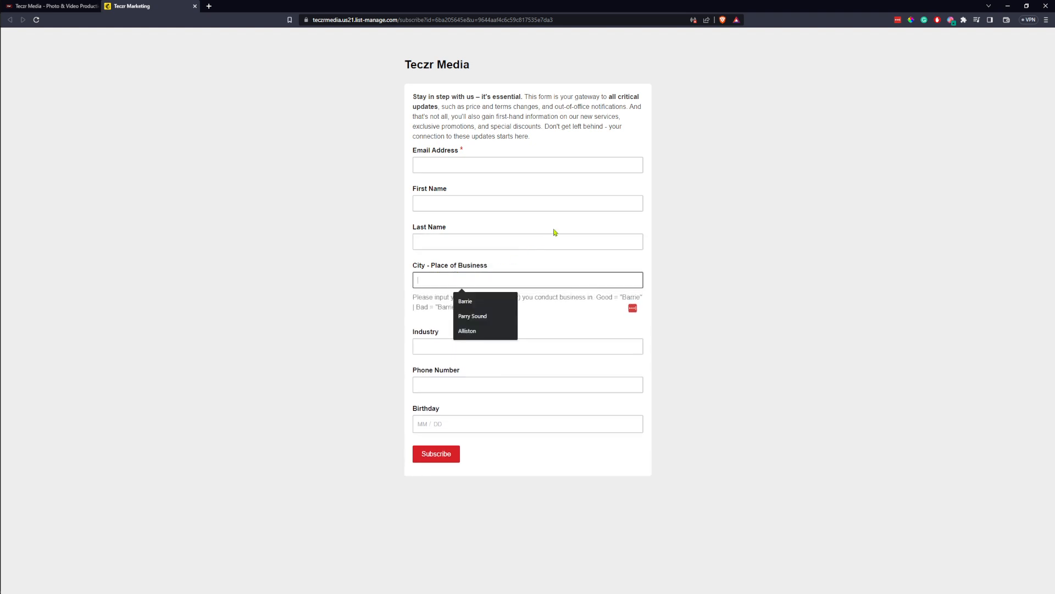
pyautogui.moveTo(600, 225)
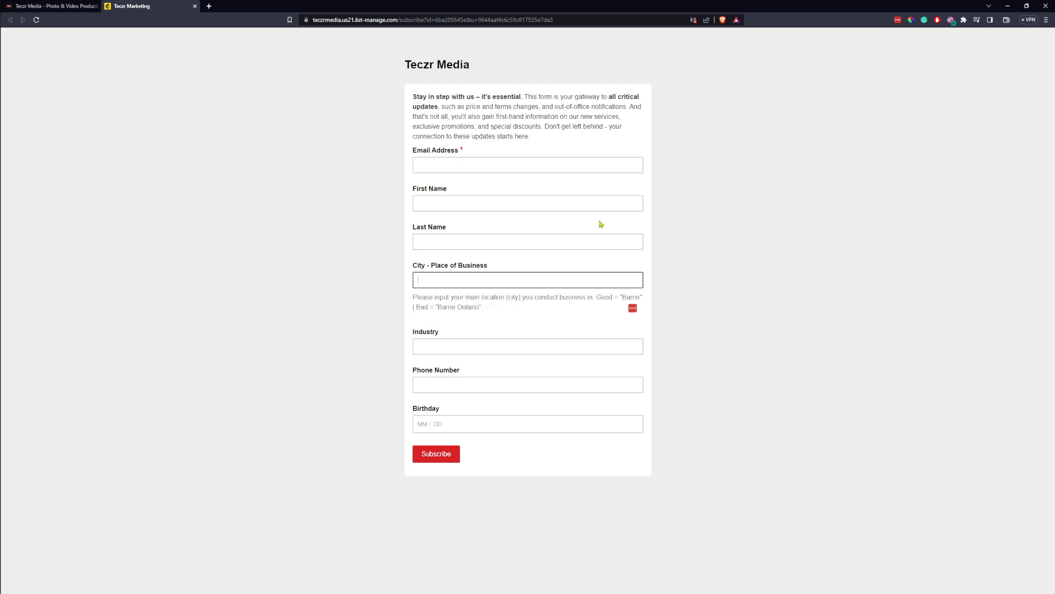
pyautogui.click(527, 317)
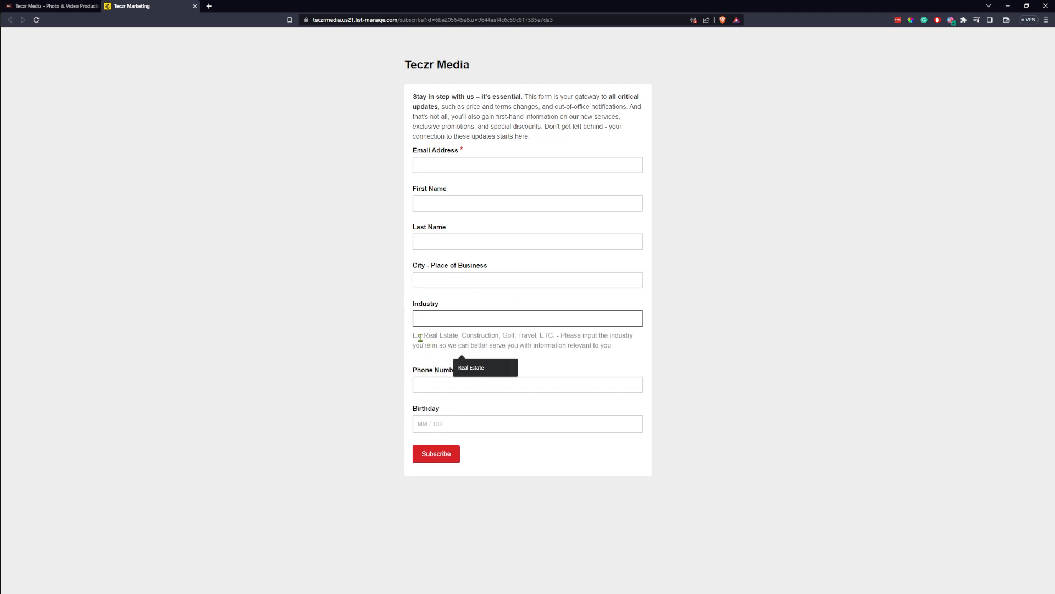
pyautogui.click(471, 366)
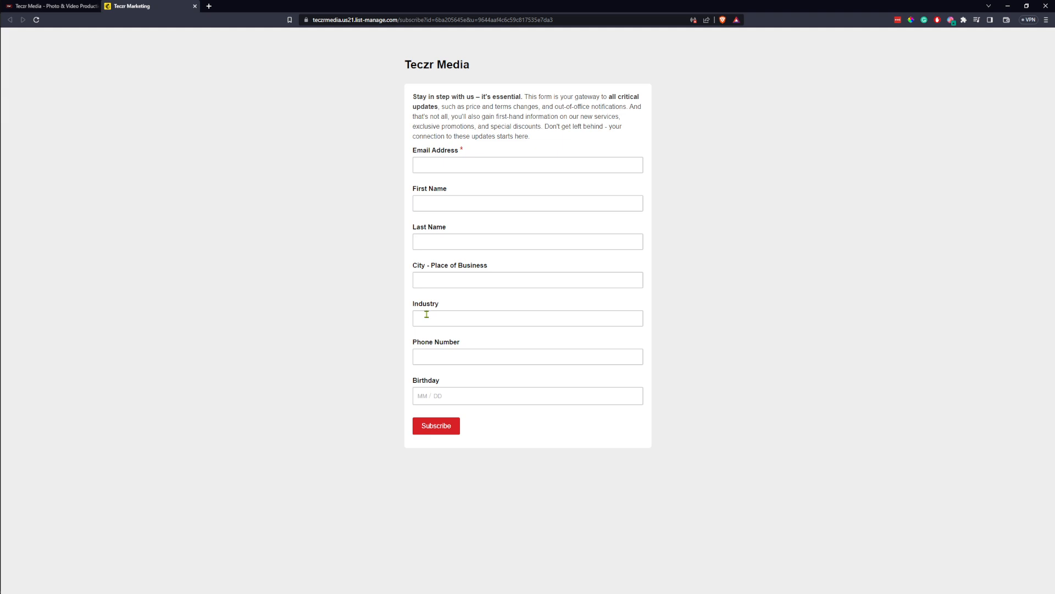
pyautogui.click(527, 318)
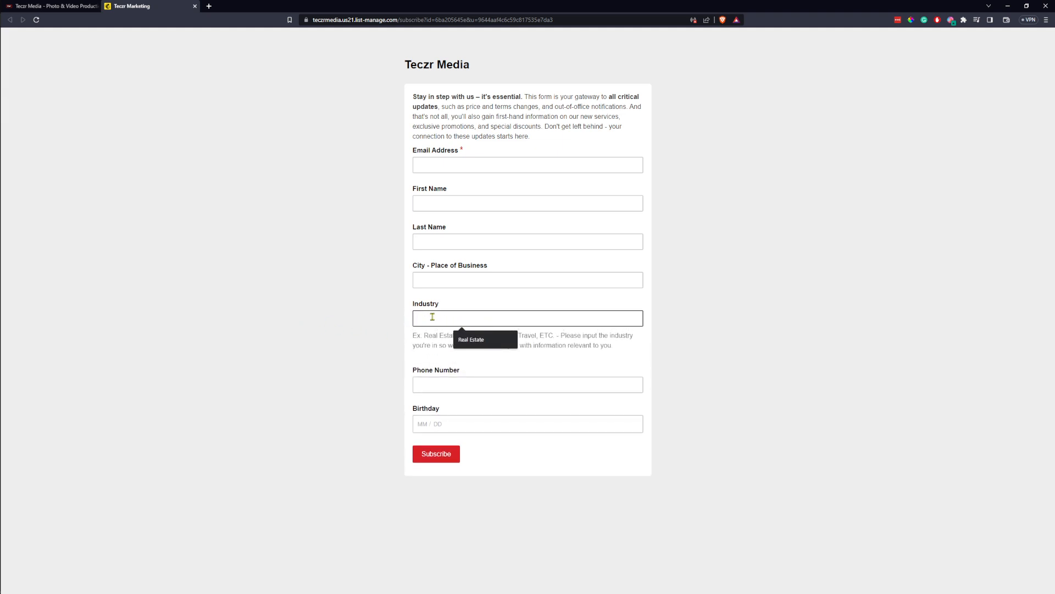
pyautogui.moveTo(425, 320)
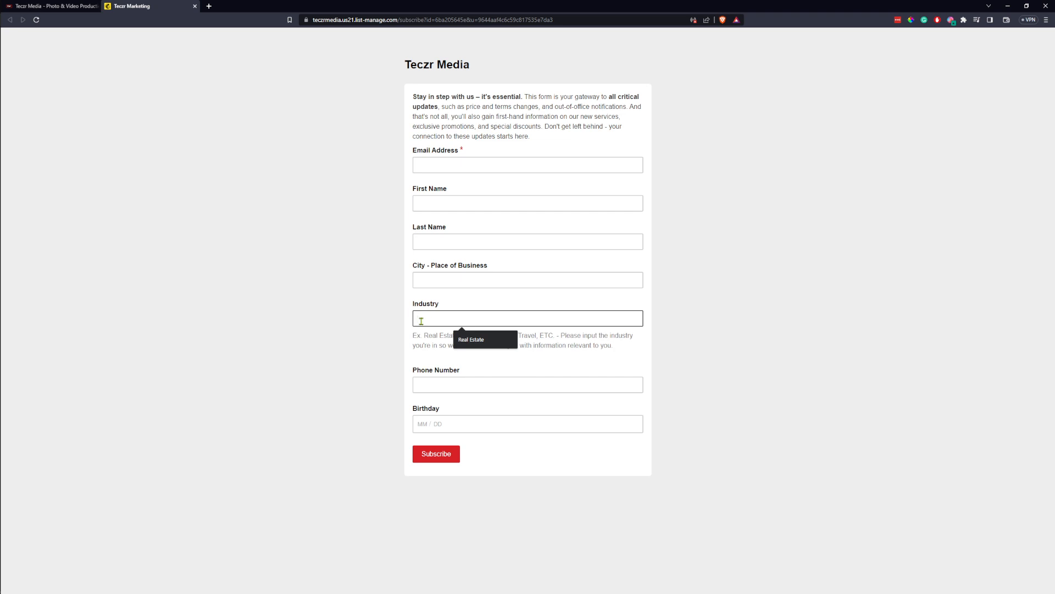
pyautogui.click(527, 356)
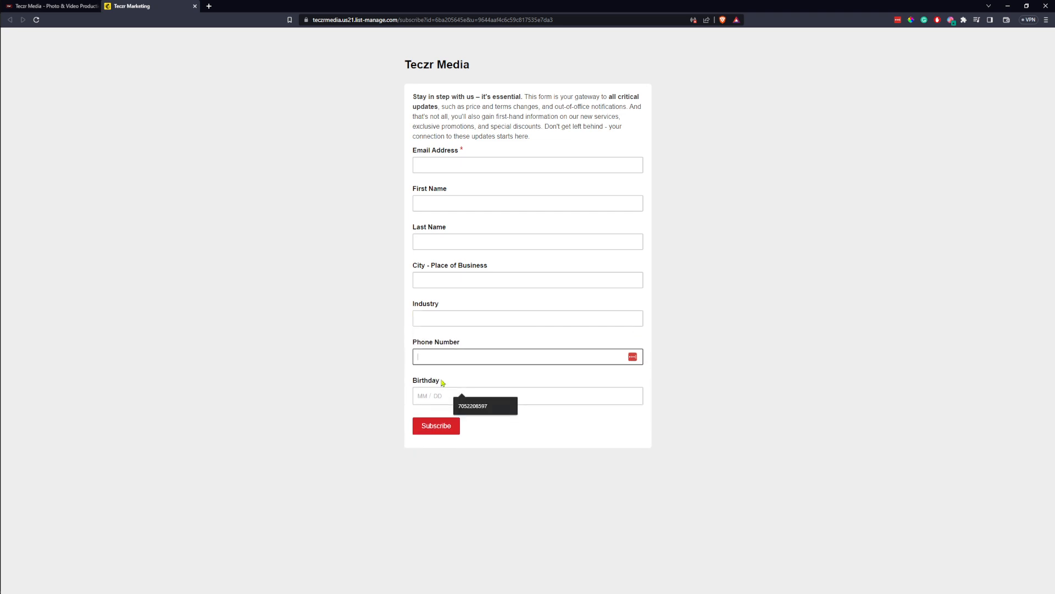
pyautogui.moveTo(428, 356)
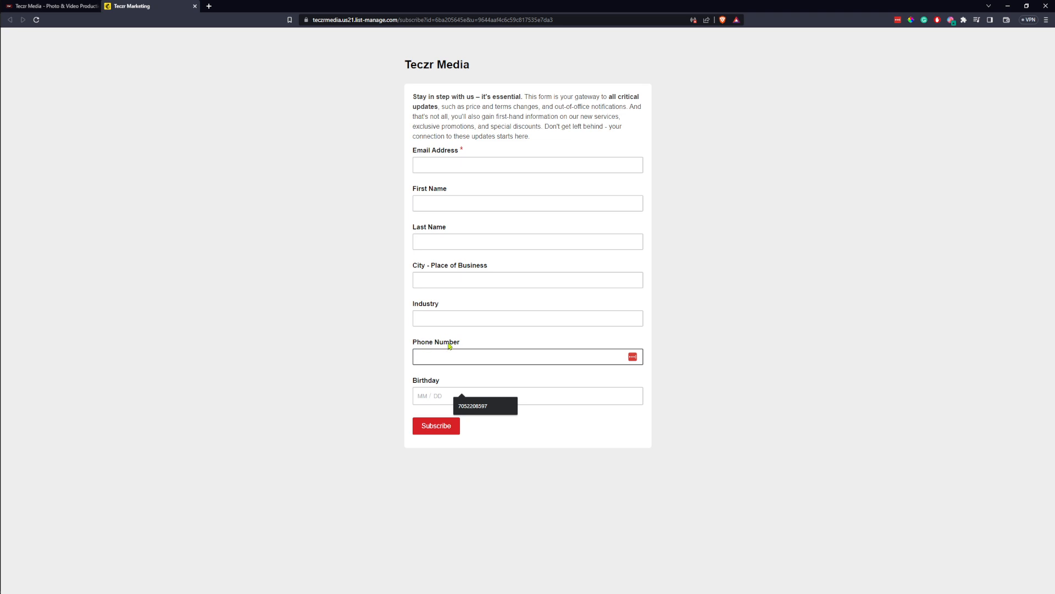
pyautogui.moveTo(433, 385)
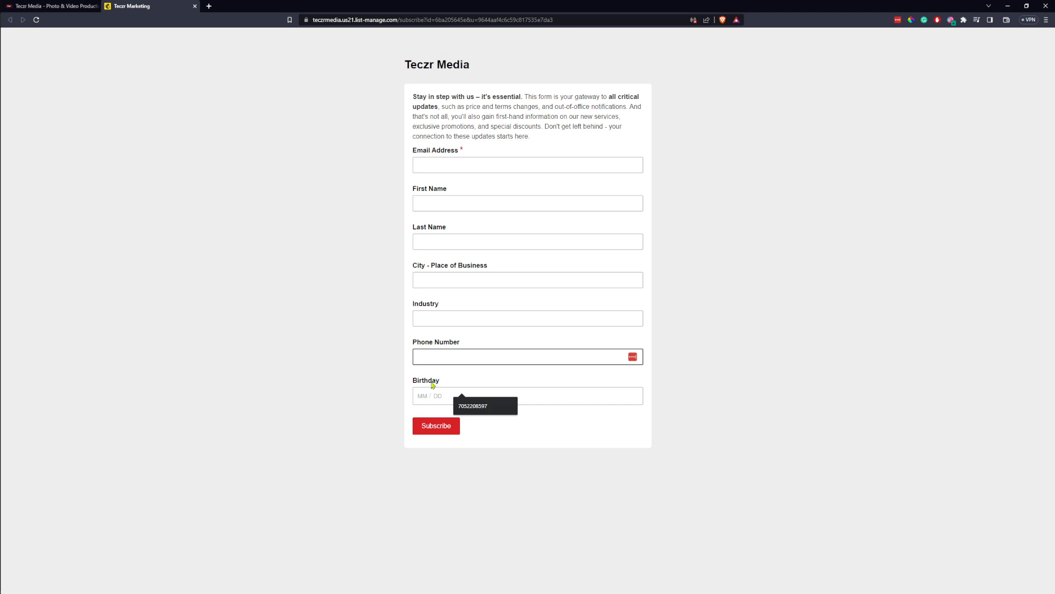
pyautogui.click(422, 396)
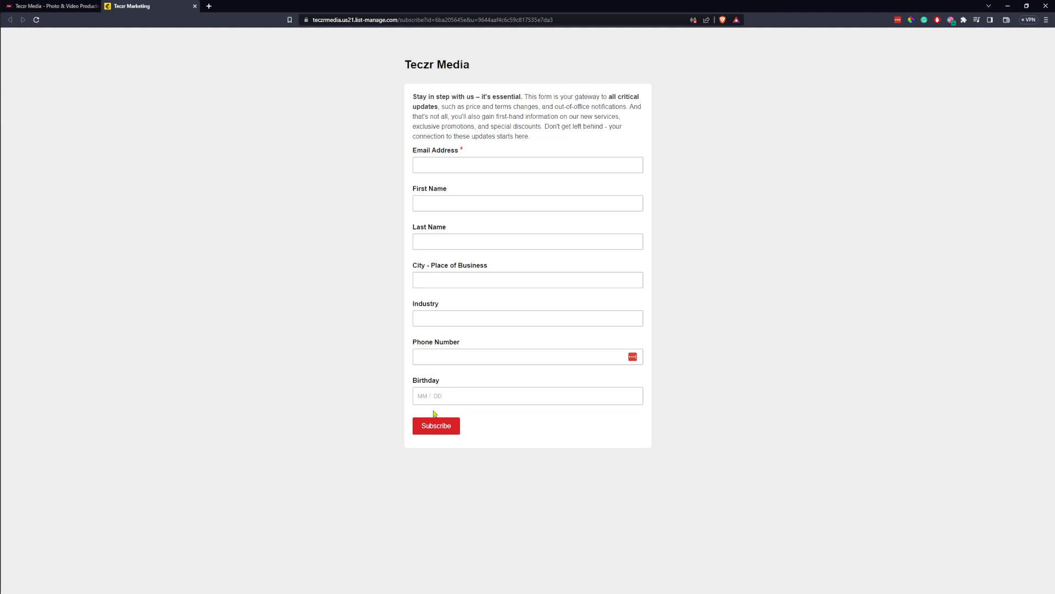
pyautogui.moveTo(416, 407)
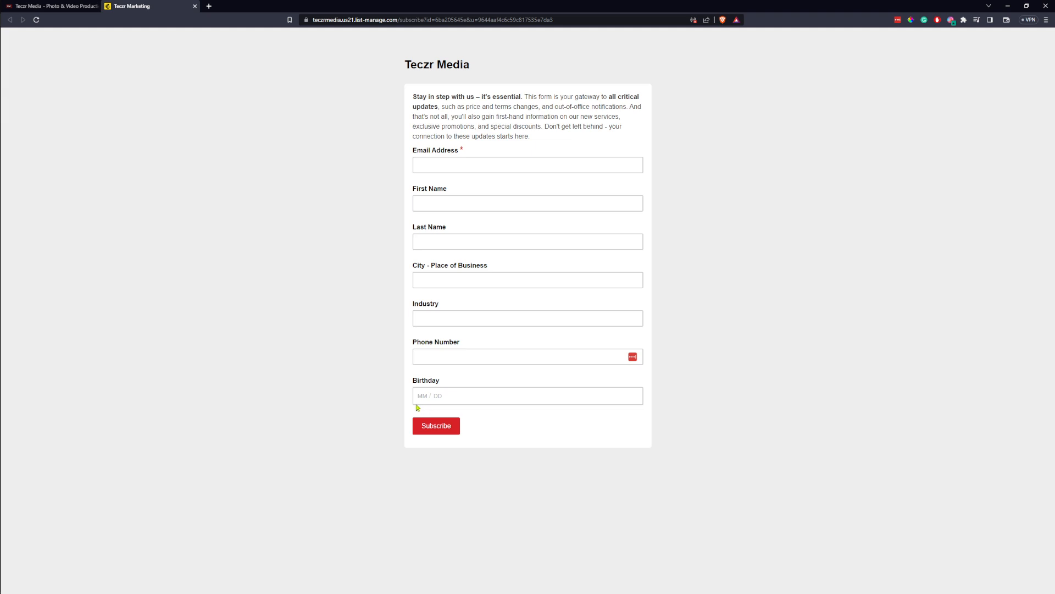
pyautogui.moveTo(485, 398)
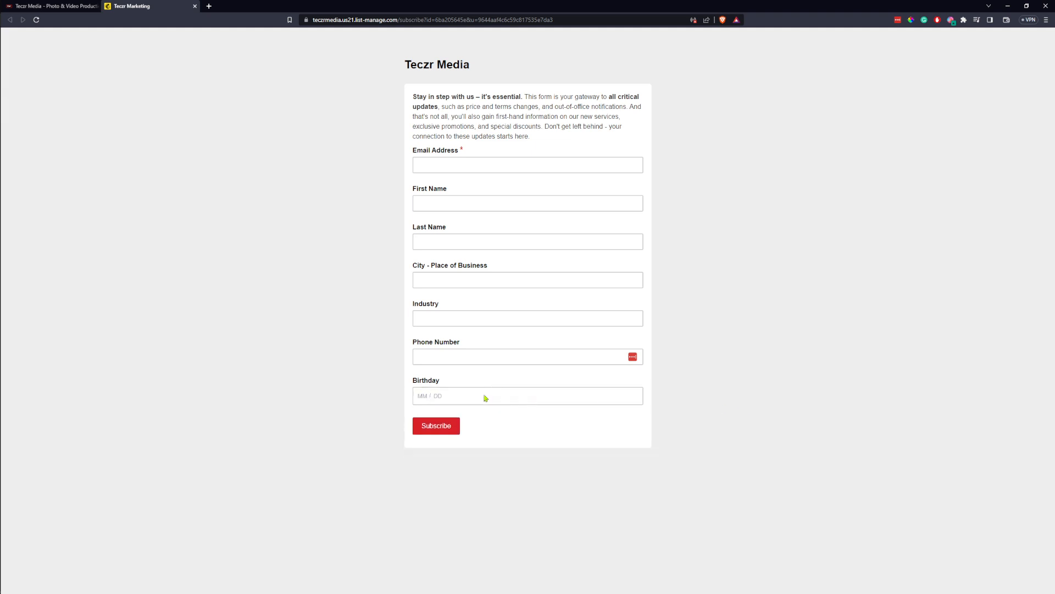
pyautogui.moveTo(576, 432)
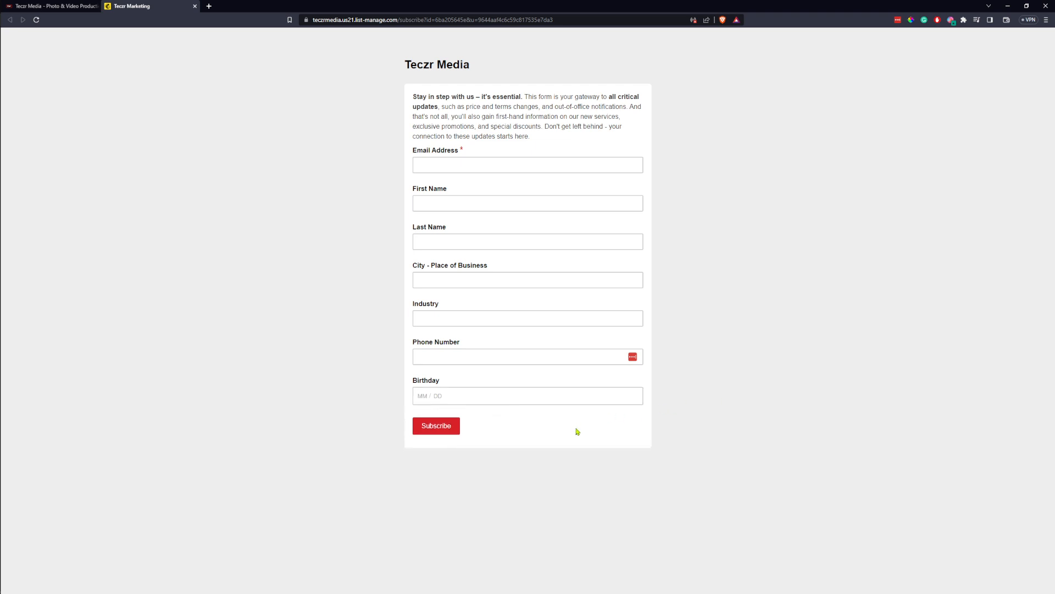
pyautogui.moveTo(387, 391)
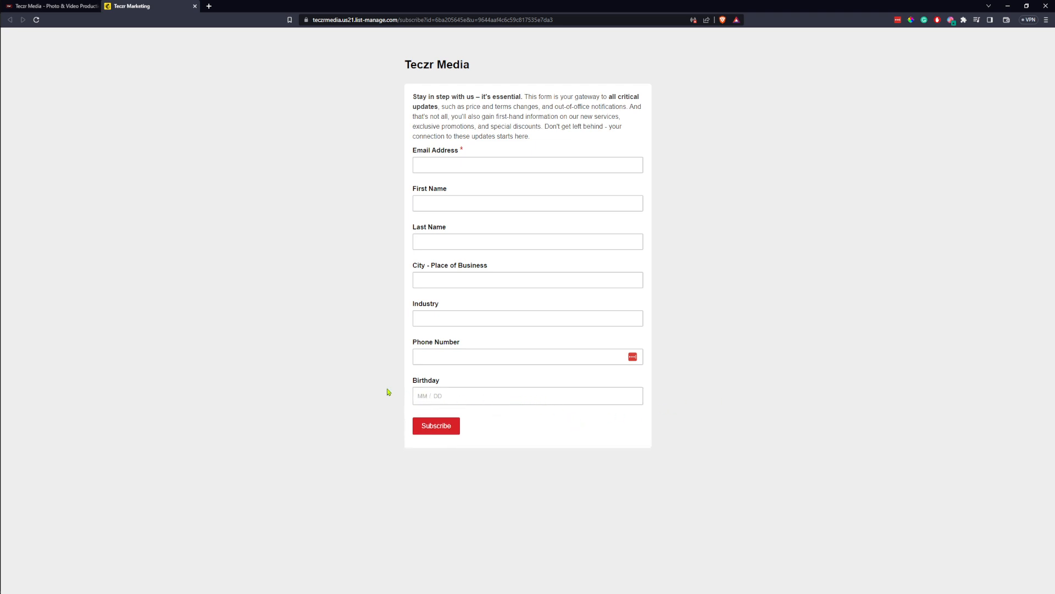
pyautogui.moveTo(321, 265)
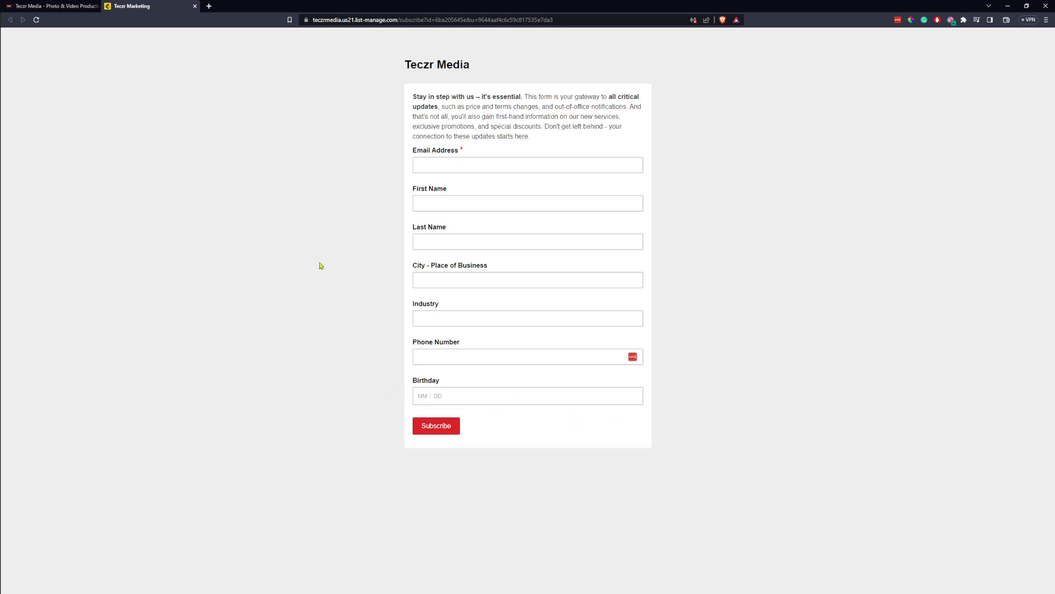
pyautogui.moveTo(314, 263)
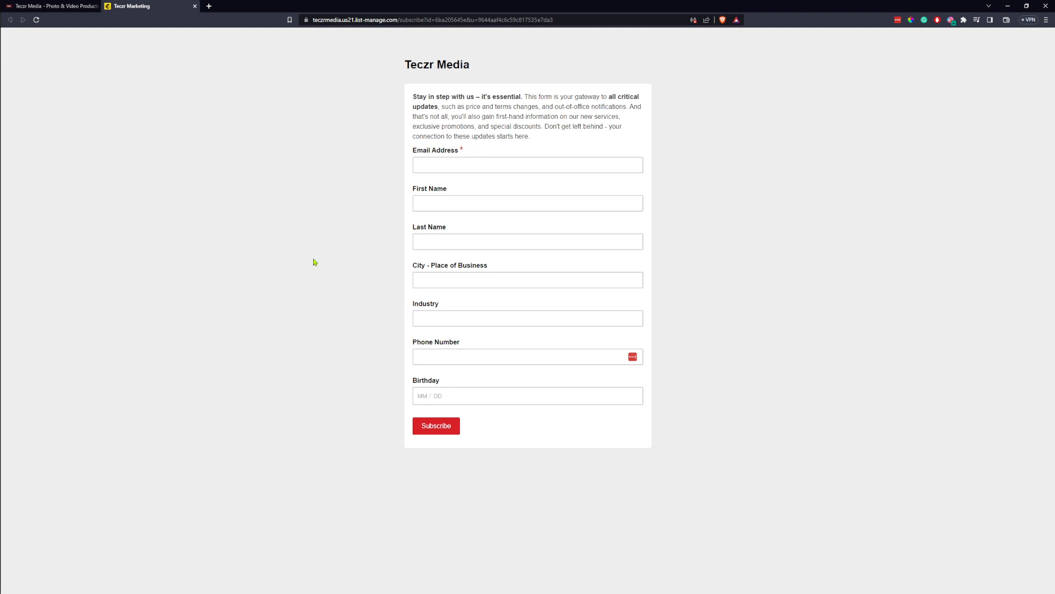
pyautogui.click(527, 165)
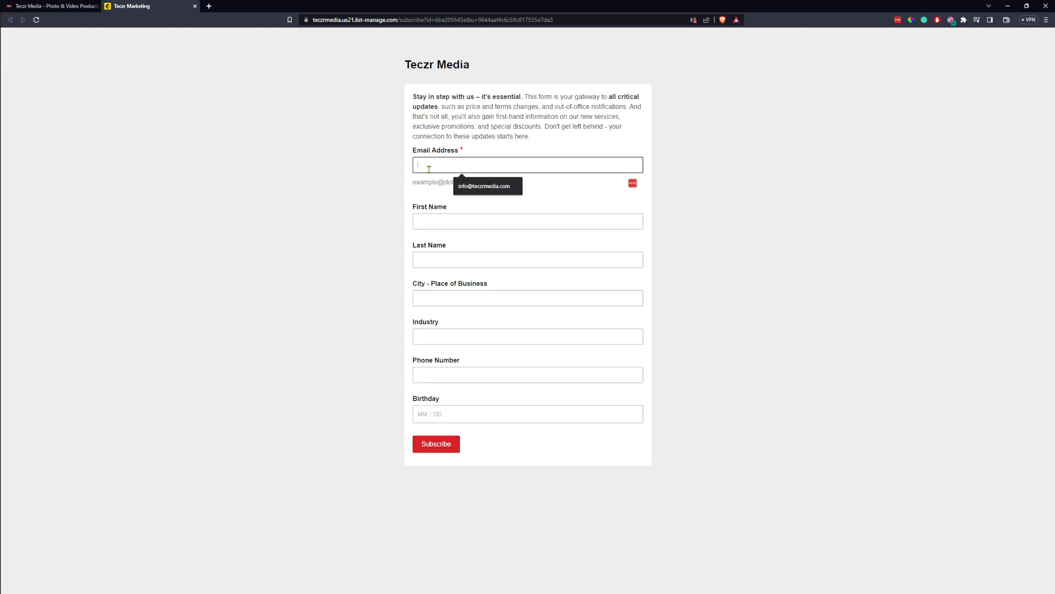
pyautogui.click(527, 280)
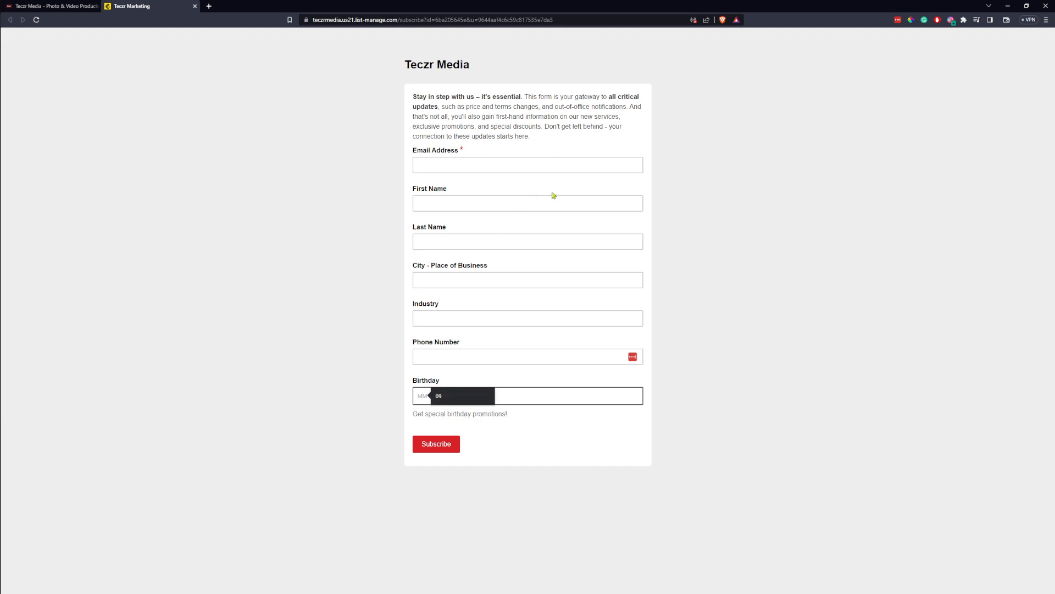
pyautogui.moveTo(536, 134)
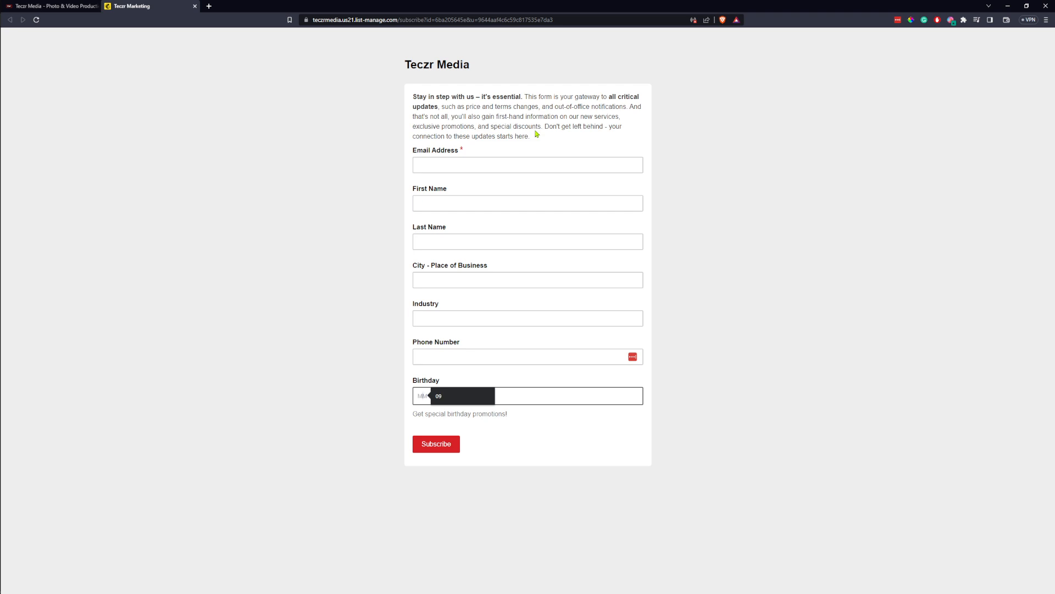
pyautogui.click(527, 395)
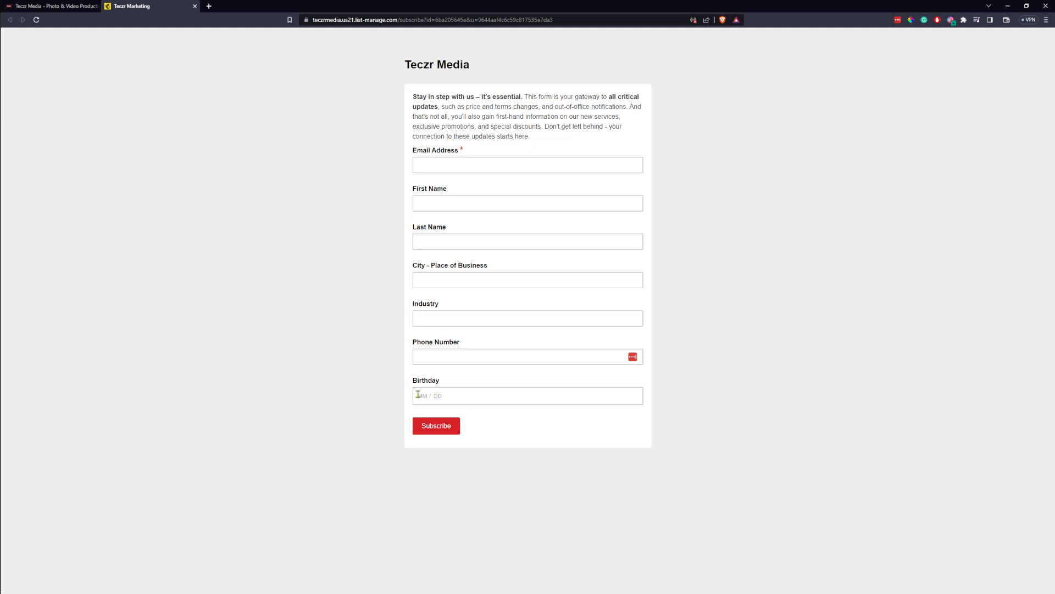
pyautogui.click(527, 280)
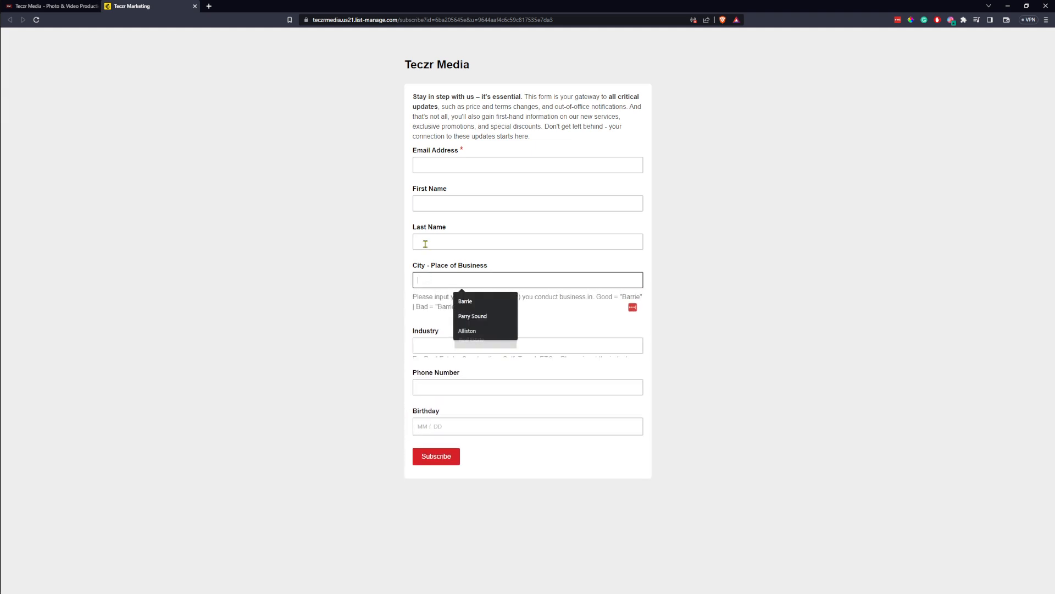